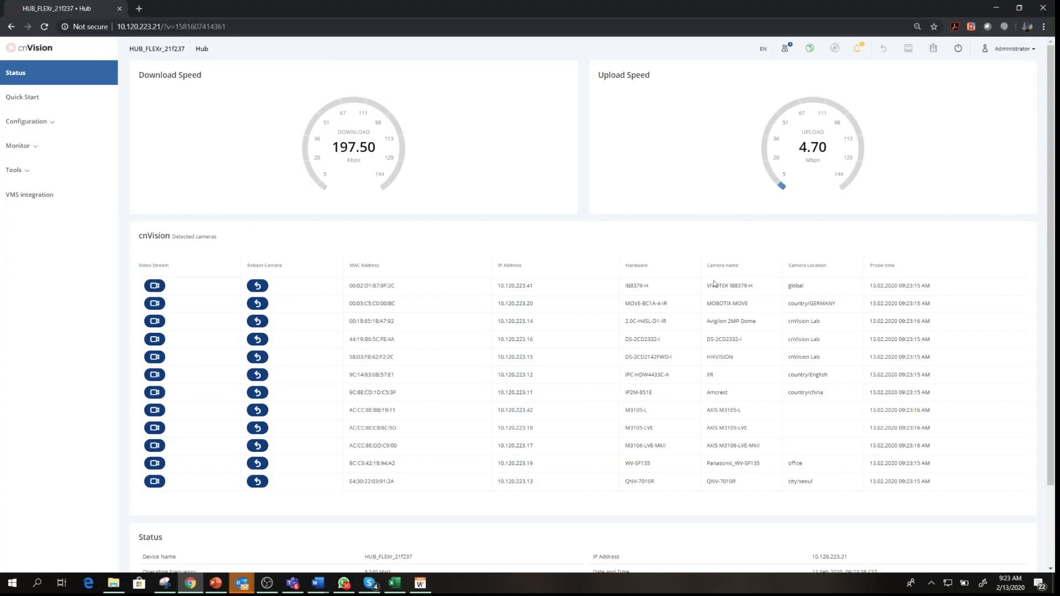
{"action": "mouse_move", "coordinate": [719, 424]}
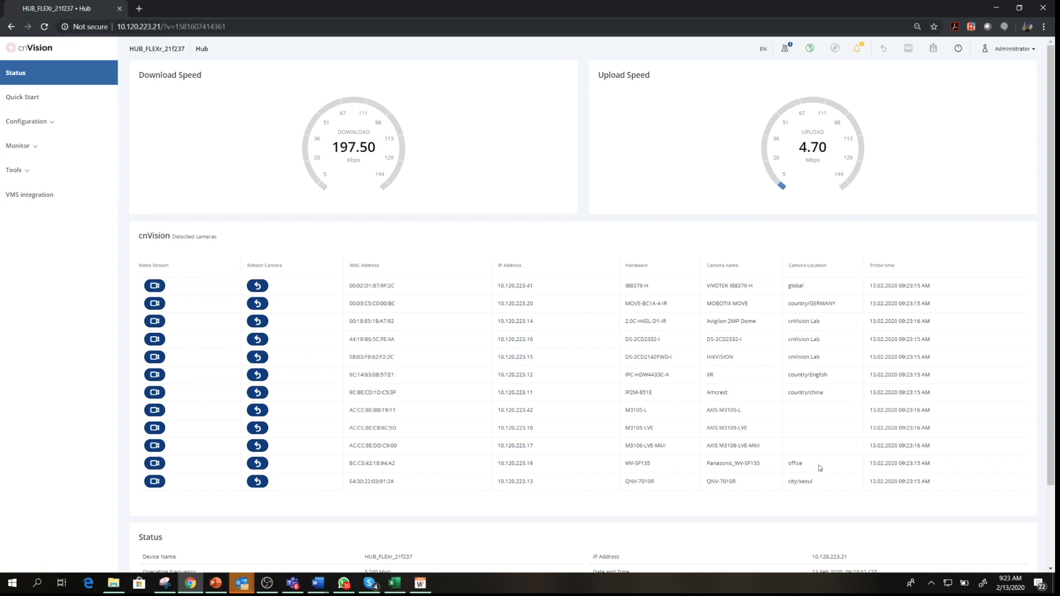
{"action": "mouse_move", "coordinate": [331, 316]}
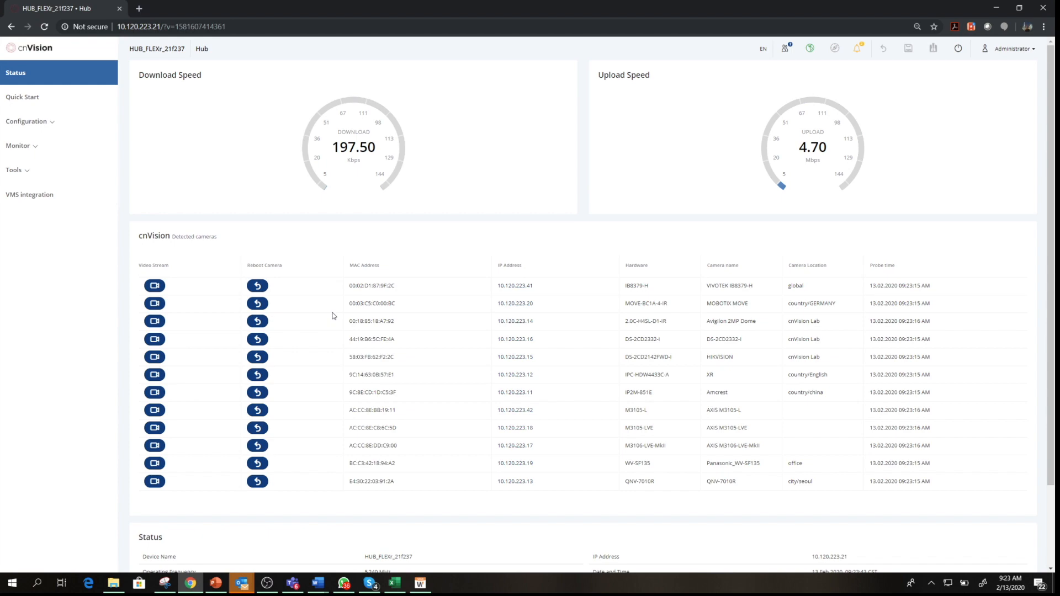
{"action": "mouse_move", "coordinate": [154, 286]}
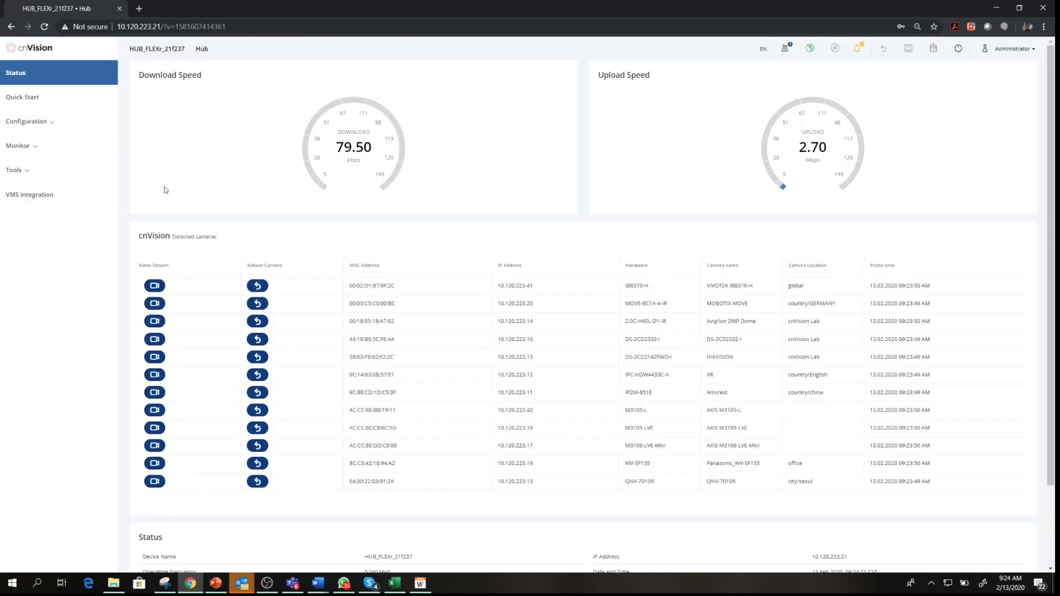
- Preview the VIVOTEK camera's live stream, then return to VMS integration via Watchdog
{"action": "left_click", "coordinate": [22, 97]}
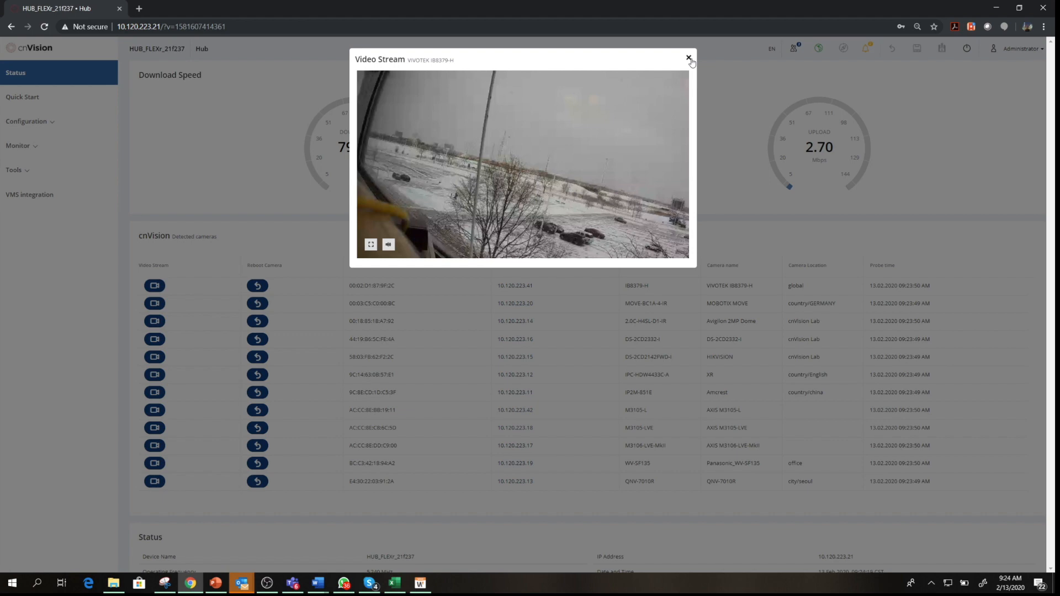
{"action": "left_click", "coordinate": [688, 58]}
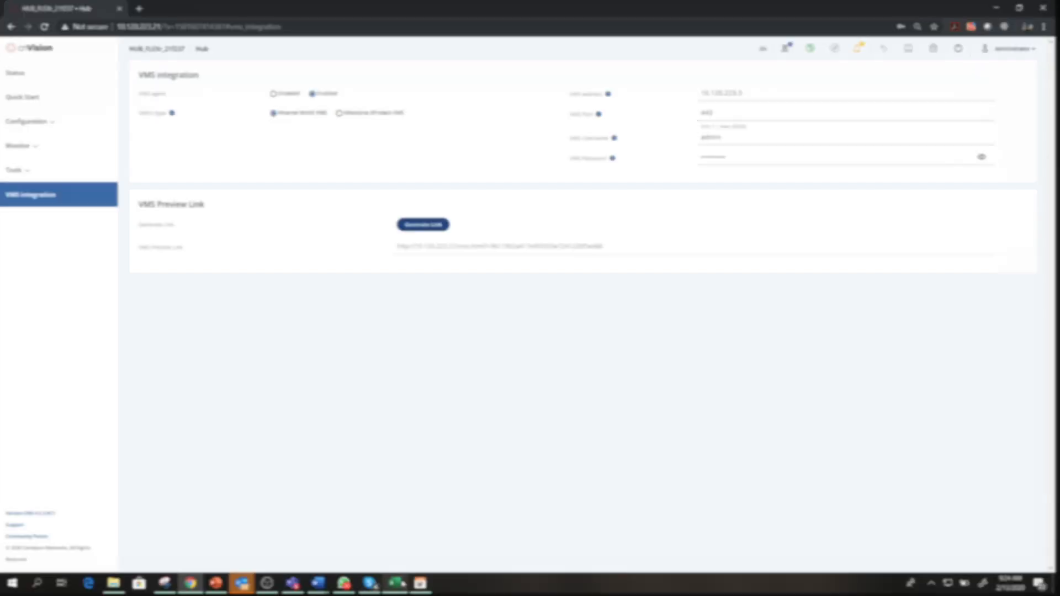
{"action": "left_click", "coordinate": [27, 316]}
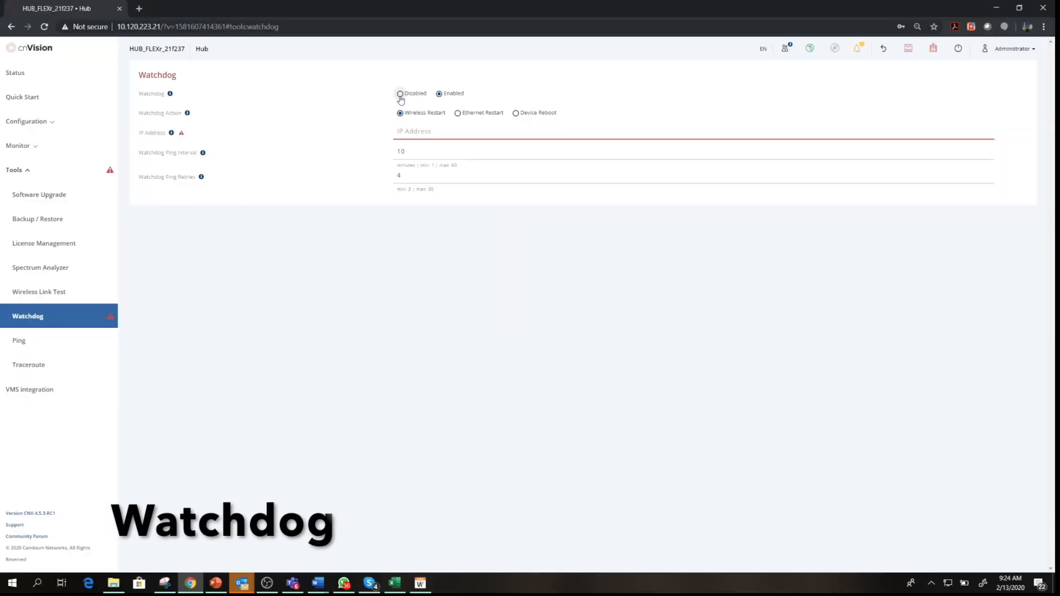
{"action": "left_click", "coordinate": [30, 388]}
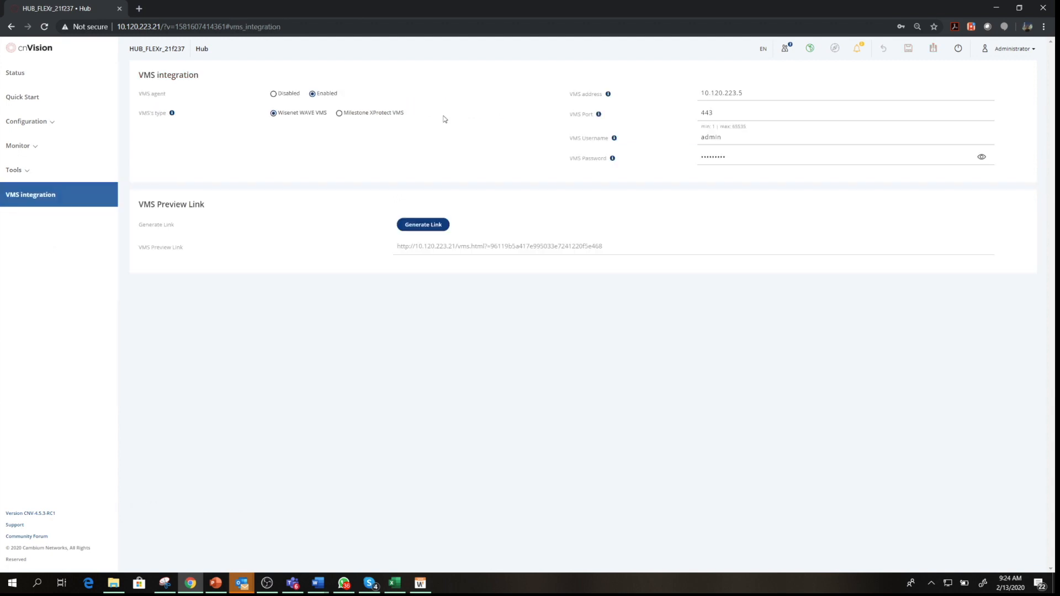
{"action": "left_click", "coordinate": [720, 138]}
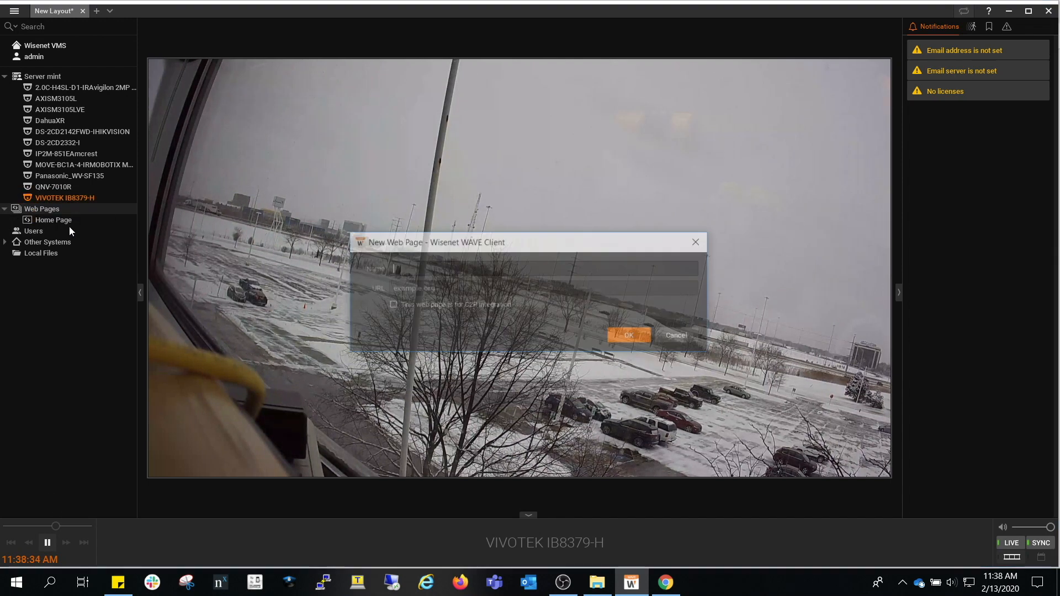
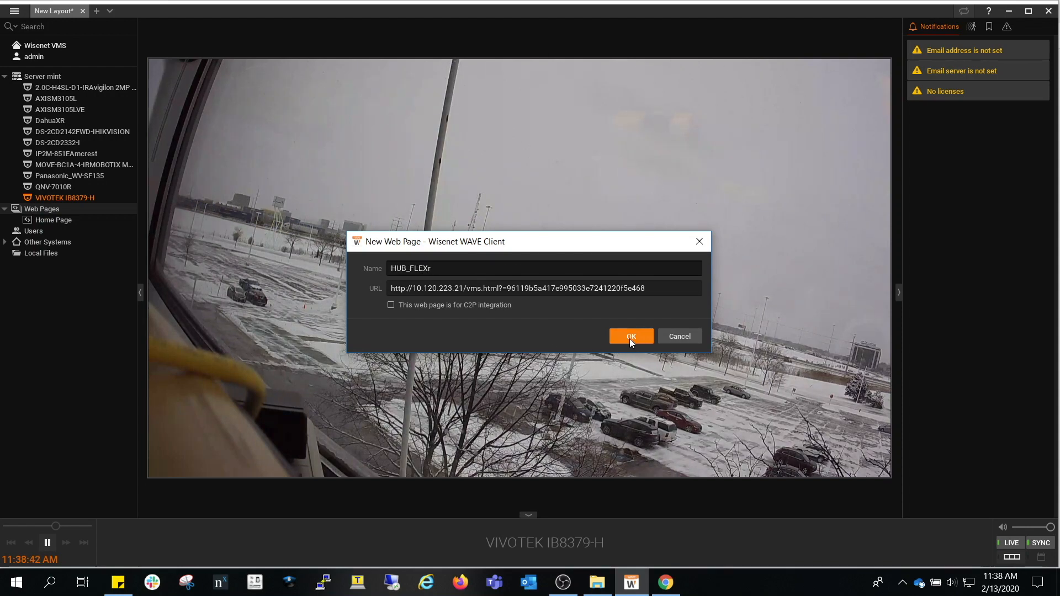
{"action": "left_click", "coordinate": [630, 337]}
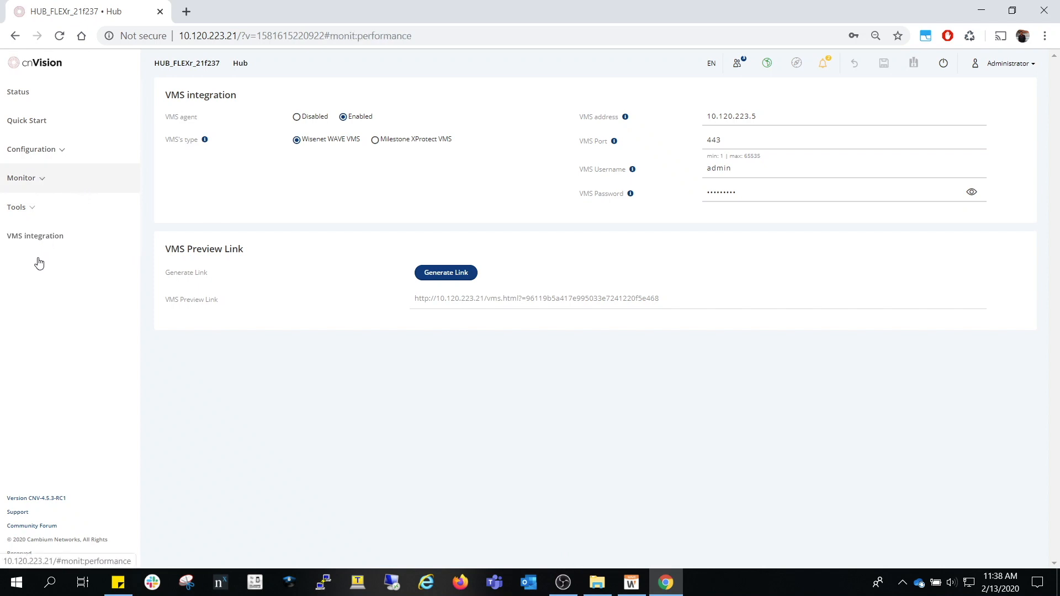
- Go to Monitor > Performance > Wireless to view traffic and packet counts
{"action": "left_click", "coordinate": [21, 178]}
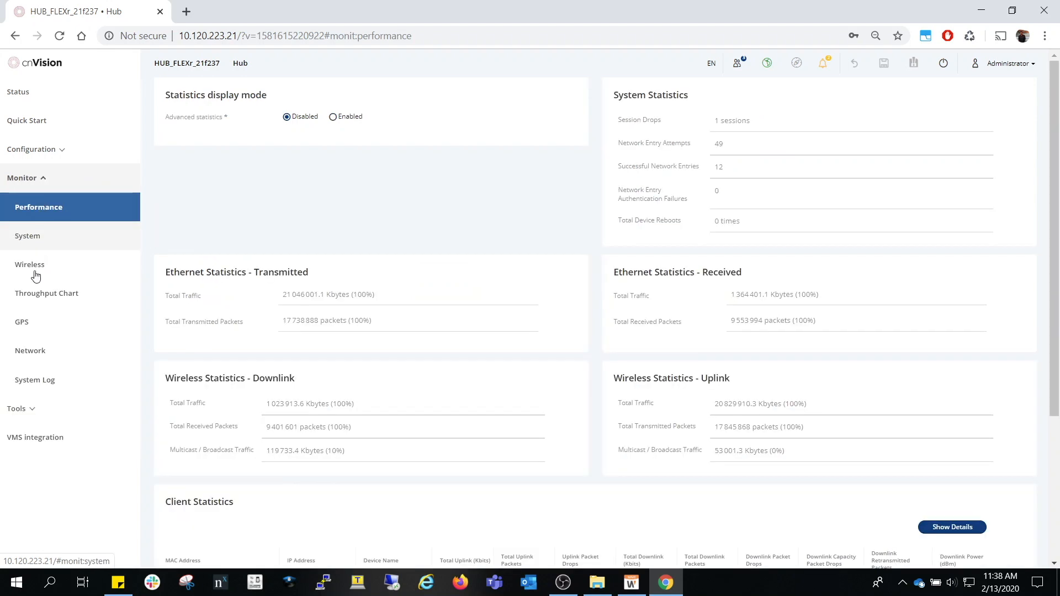
{"action": "left_click", "coordinate": [30, 265]}
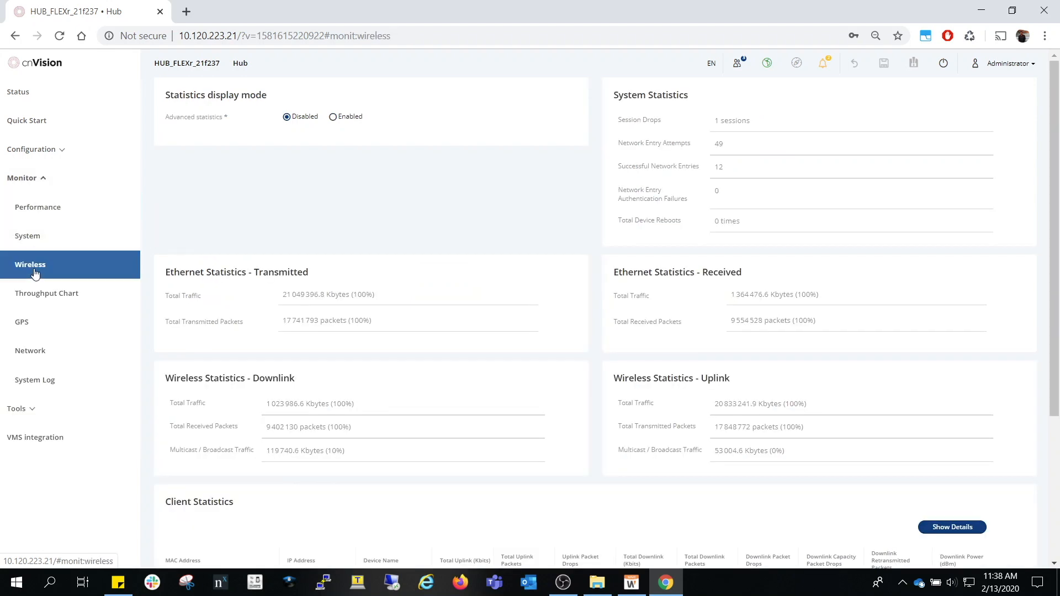